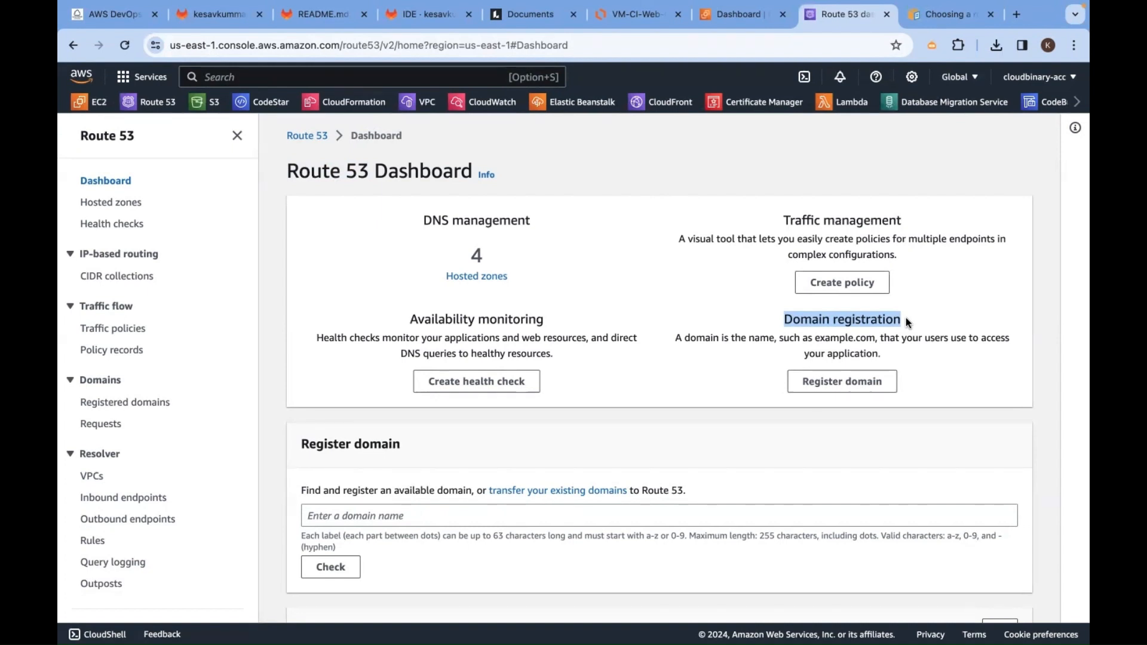
pyautogui.moveTo(437, 223)
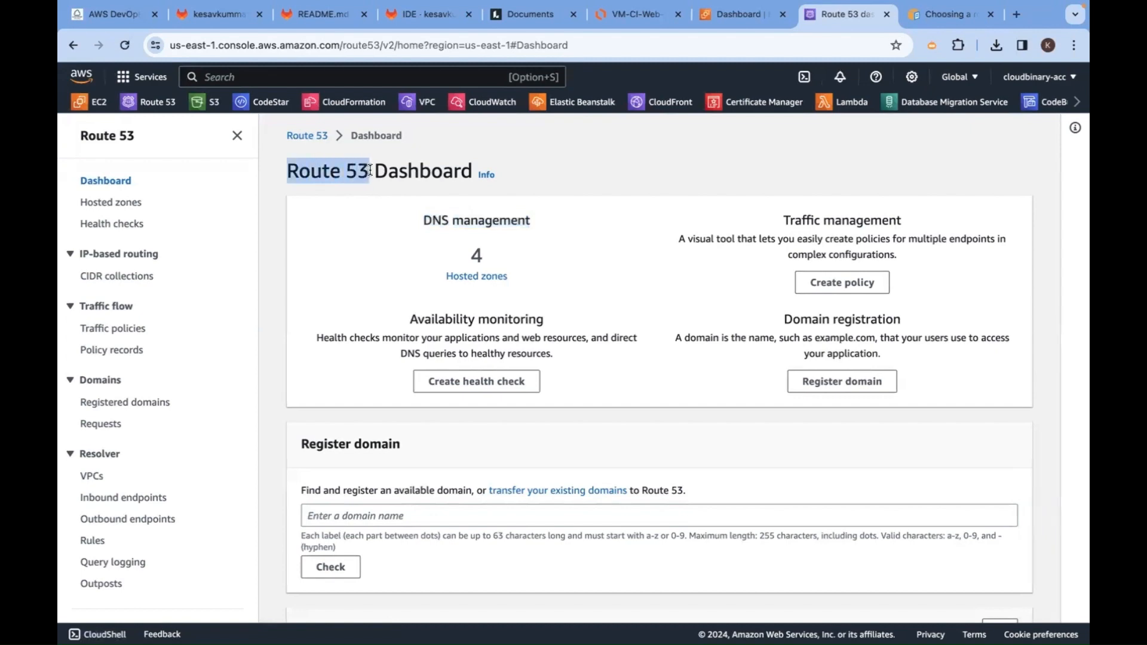
# Step: Open the Hosted zones list under DNS management, showing the four hosted zones
pyautogui.click(476, 276)
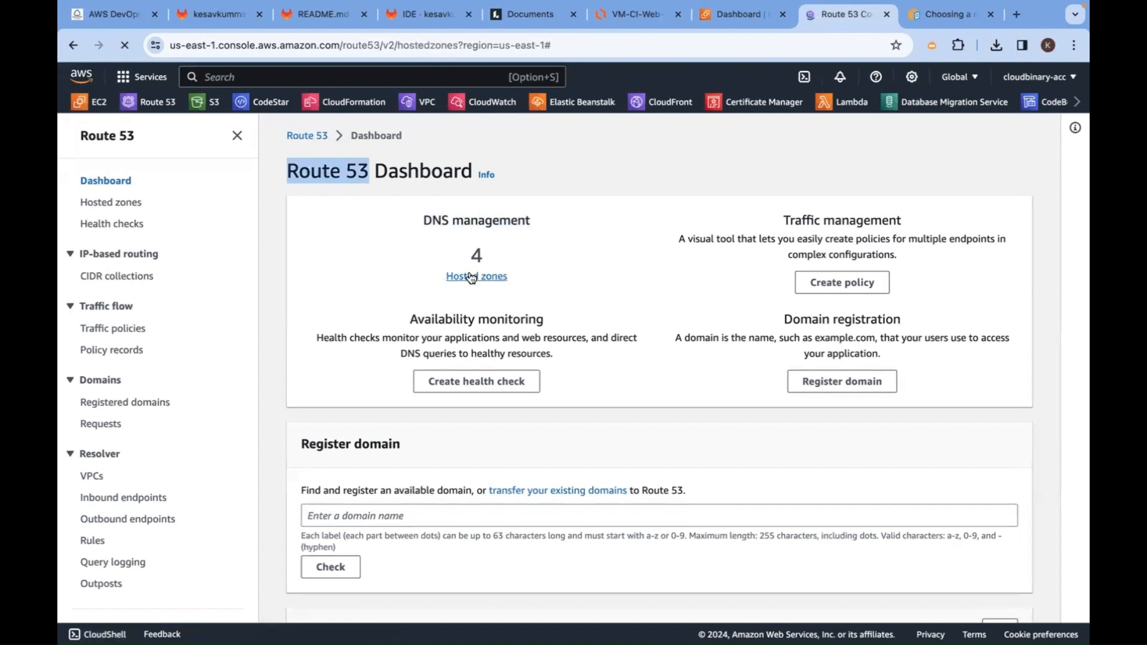
# Step: Open the cloudbinary.in public hosted zone and mark its NS and SOA records
pyautogui.click(476, 276)
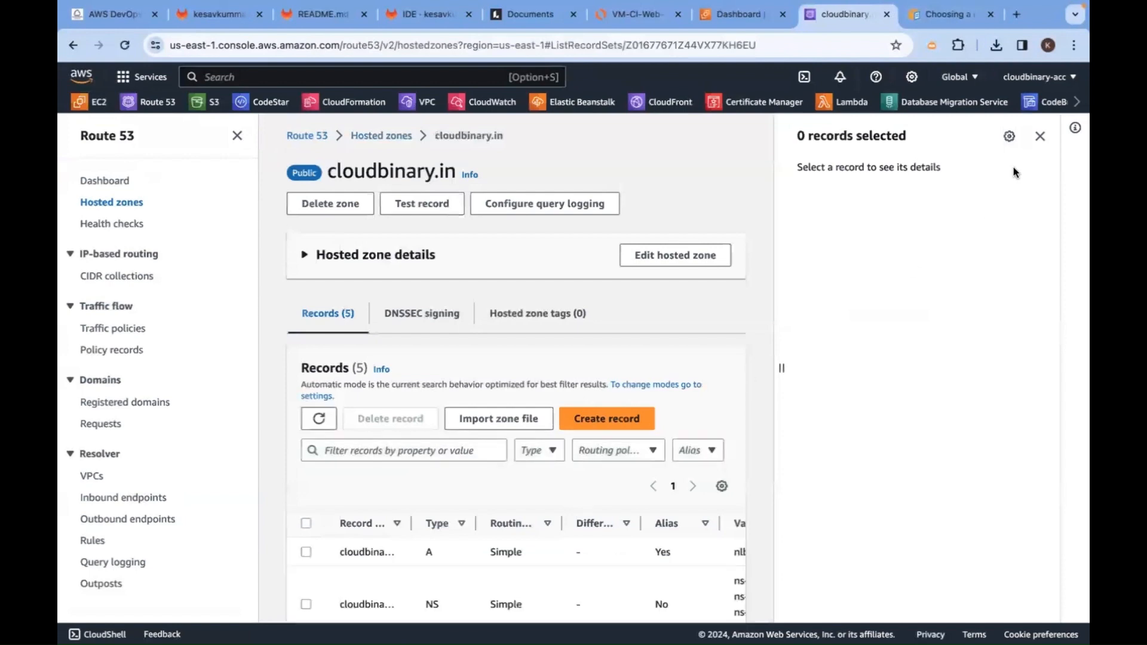
pyautogui.click(1040, 137)
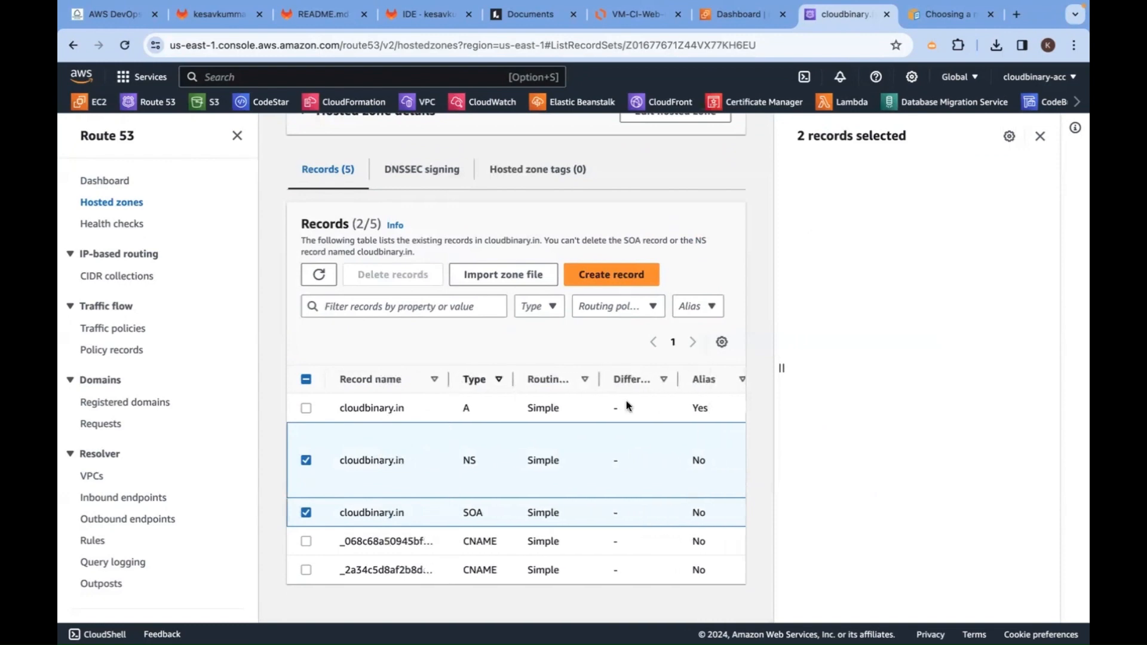
# Step: Widen the records table, highlight the name server values, then deselect NS and SOA
pyautogui.click(1039, 136)
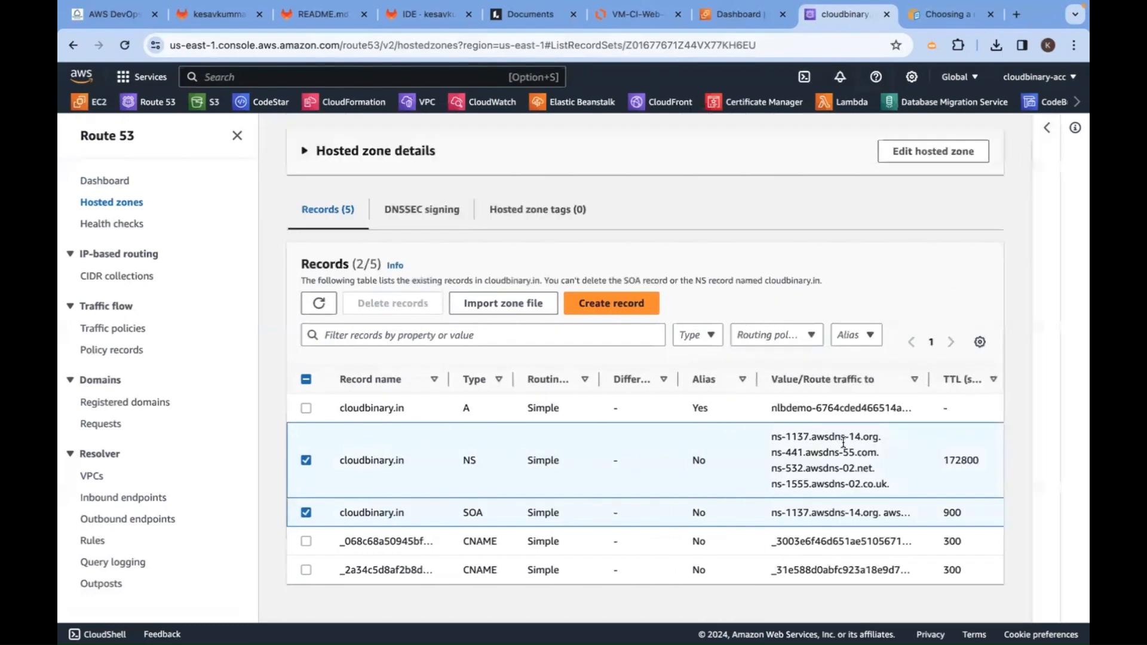
pyautogui.moveTo(417, 521)
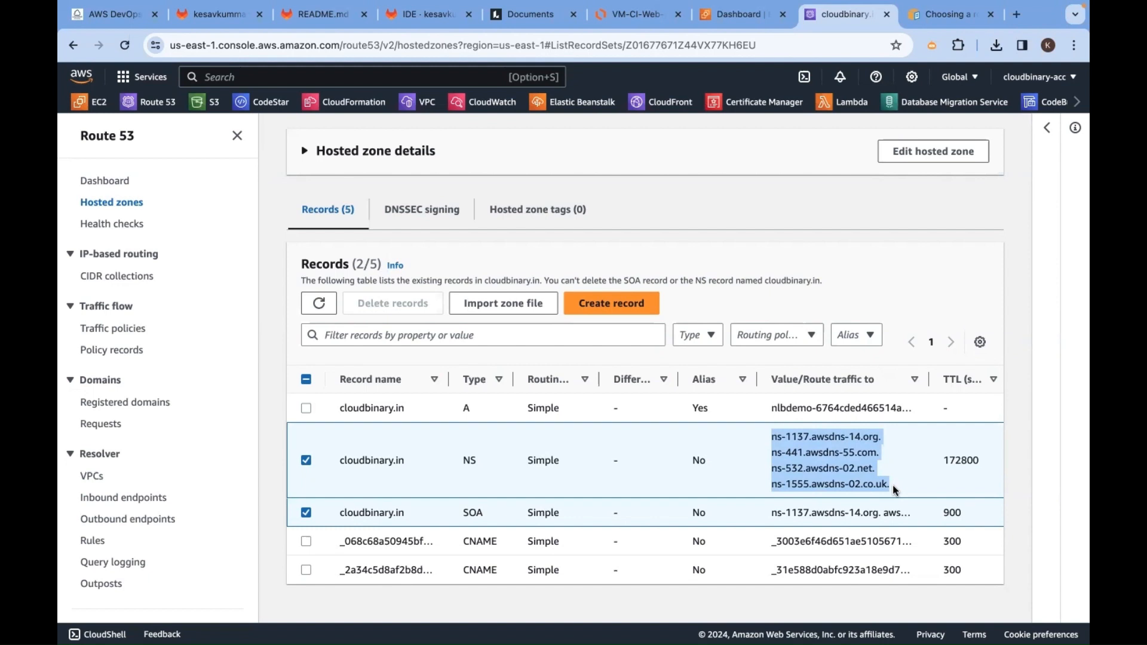
pyautogui.moveTo(841, 495)
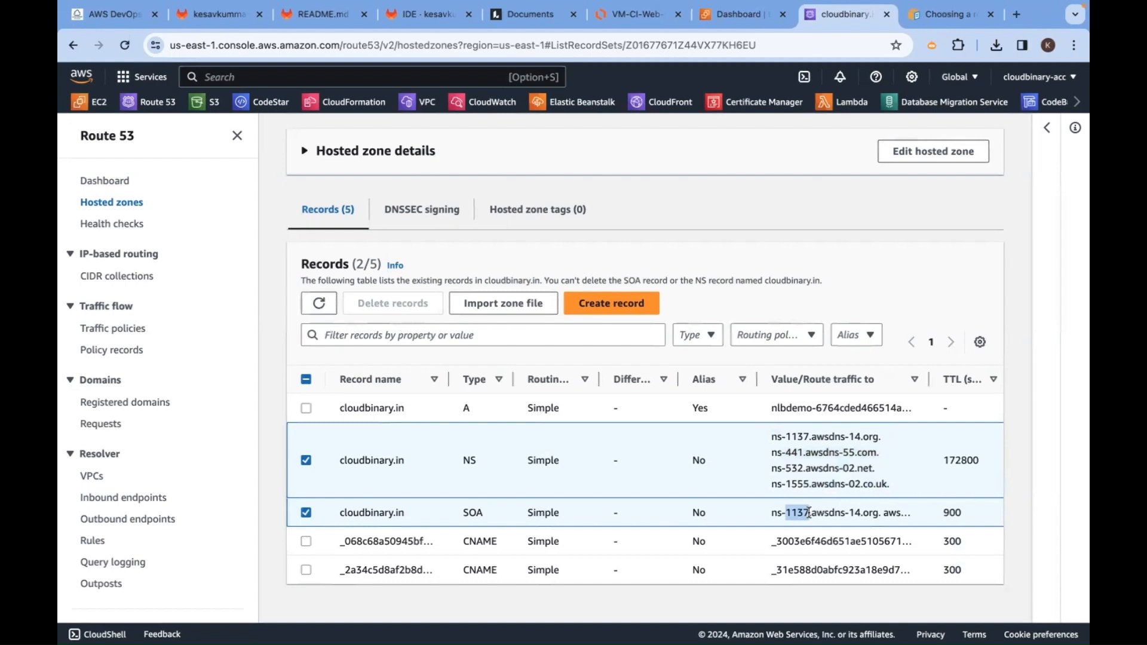
pyautogui.moveTo(830, 527)
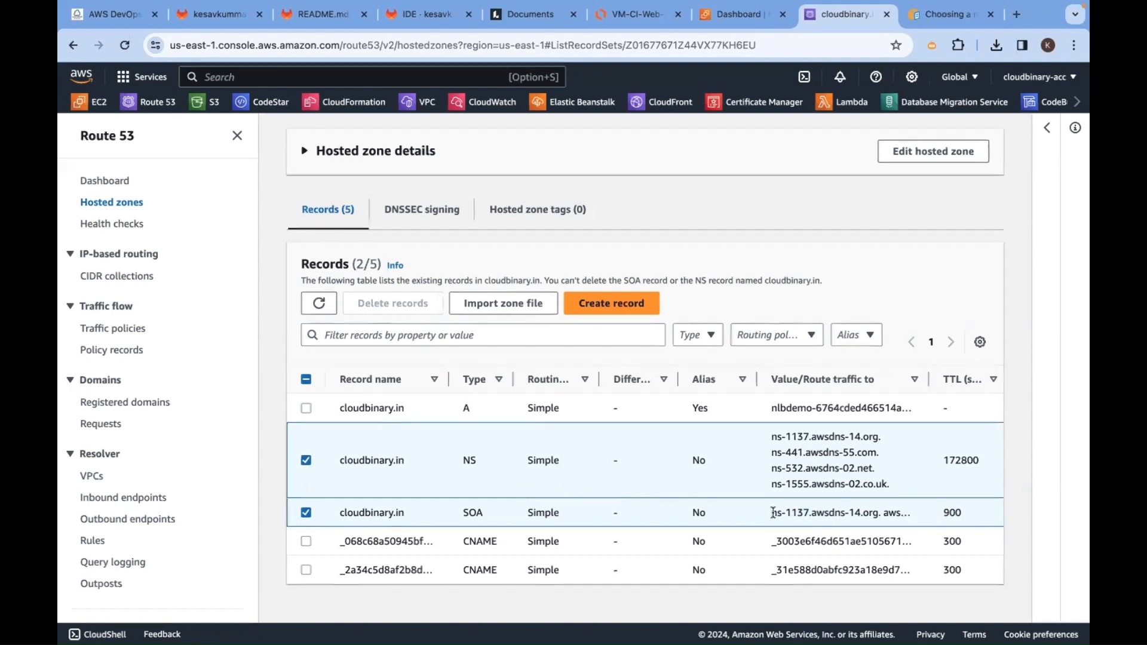
pyautogui.doubleClick(816, 511)
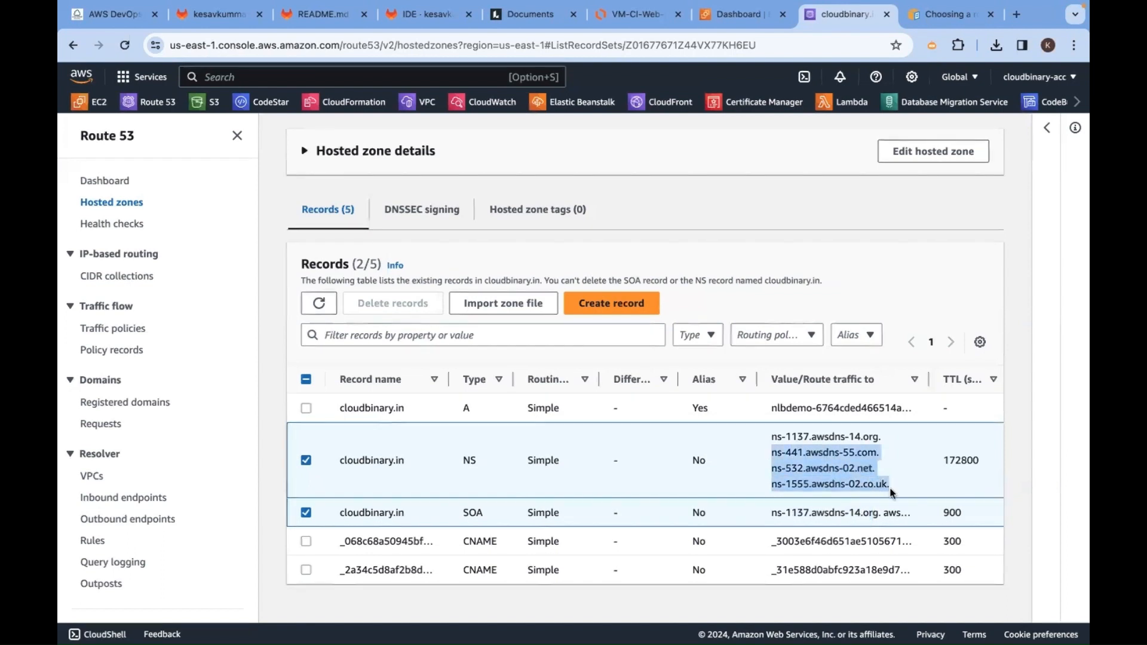
pyautogui.moveTo(854, 485)
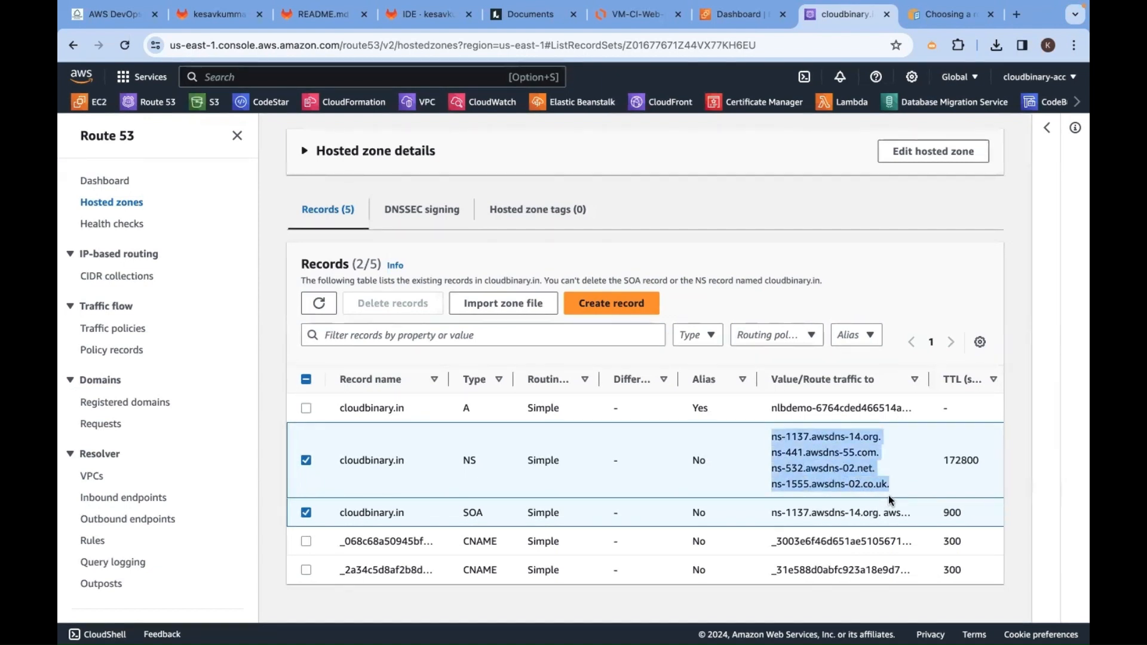
pyautogui.moveTo(385, 456)
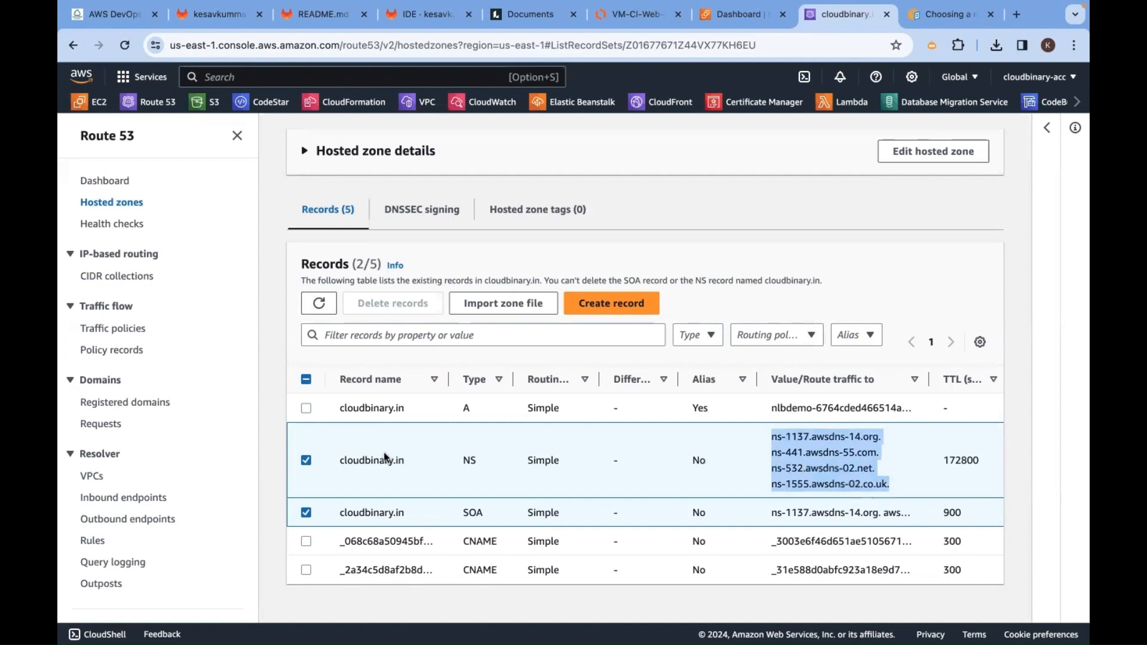
pyautogui.click(371, 460)
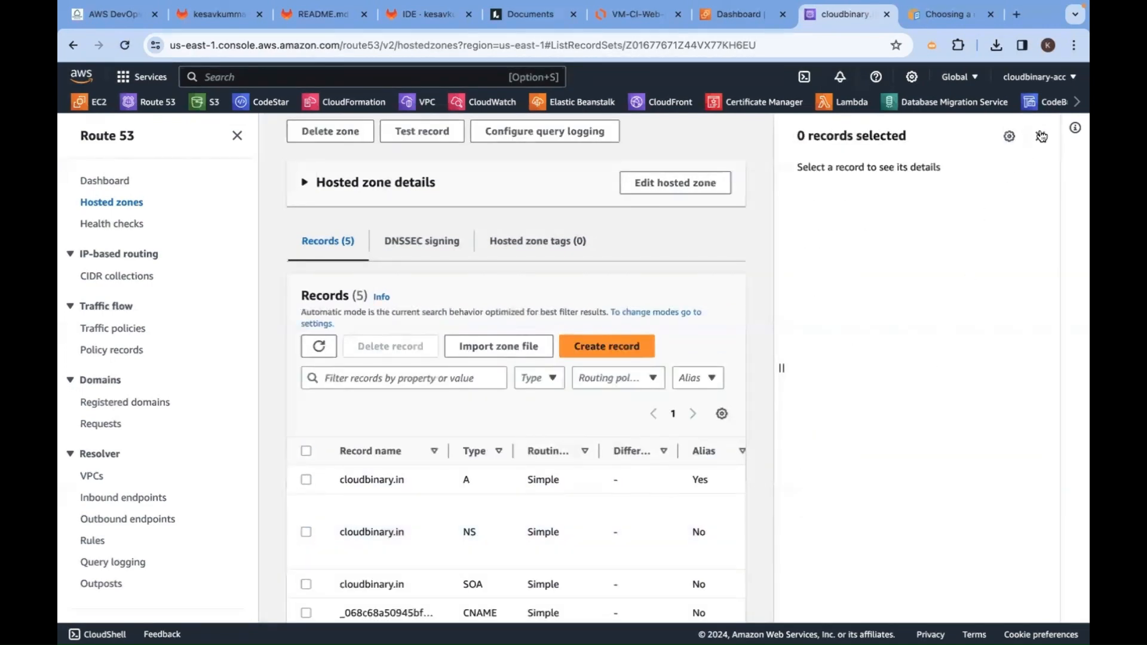
# Step: Hide the details panel and select the A record aliasing the nlbdemo load balancer
pyautogui.click(1042, 136)
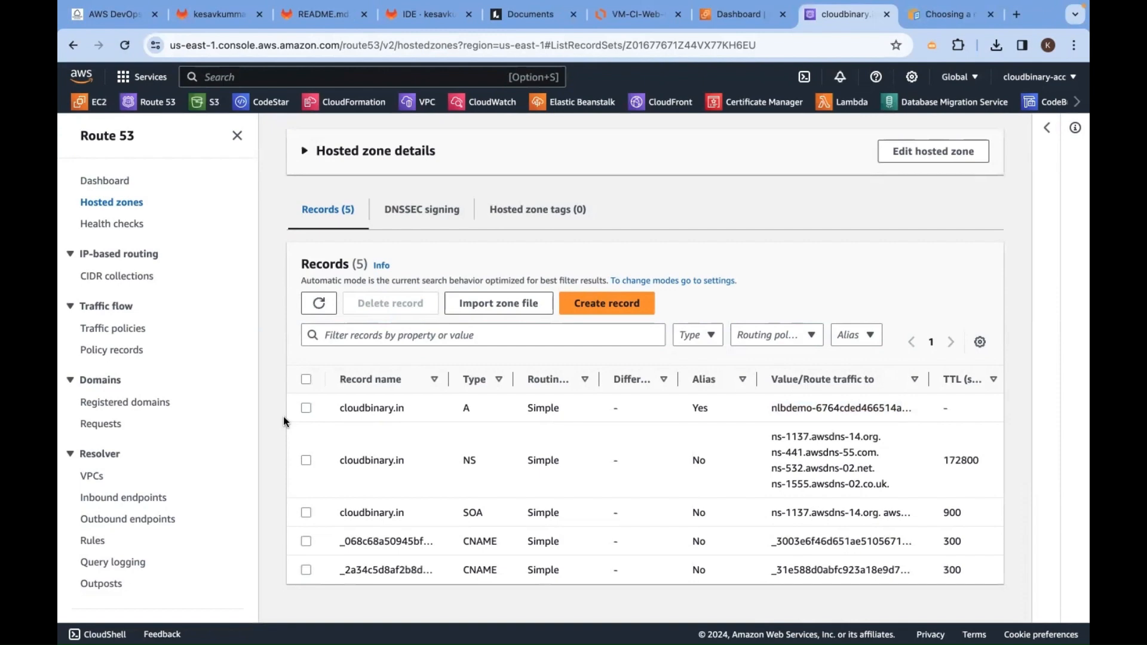
pyautogui.click(306, 408)
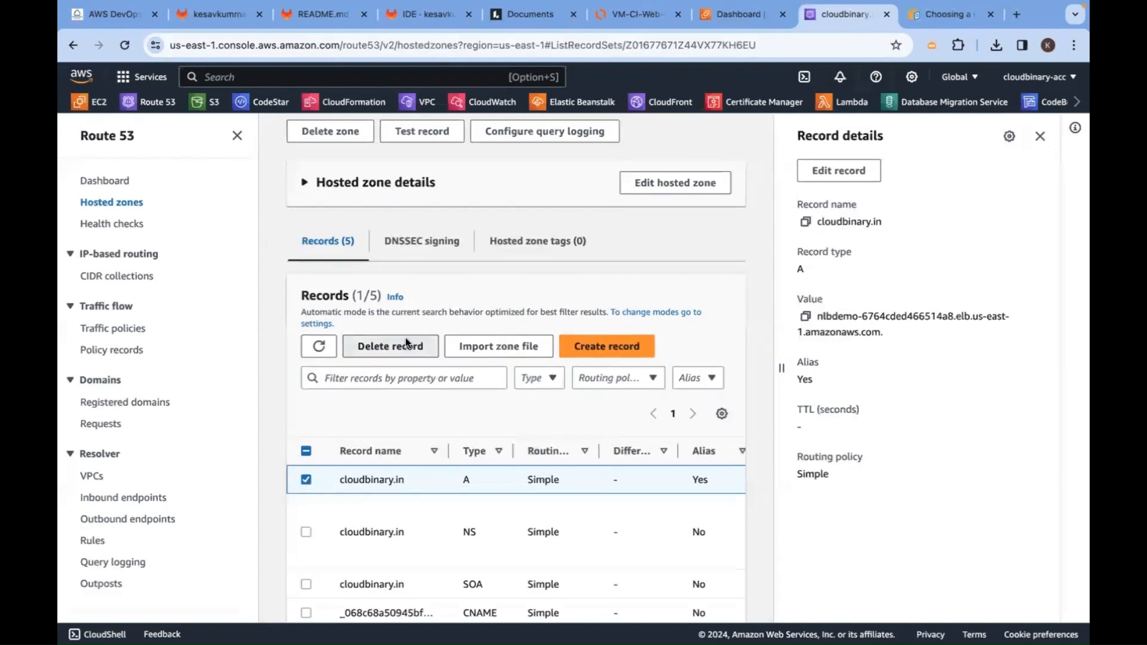
# Step: Delete the cloudbinary.in A record and open the 'Choosing a routing policy' documentation
pyautogui.click(390, 346)
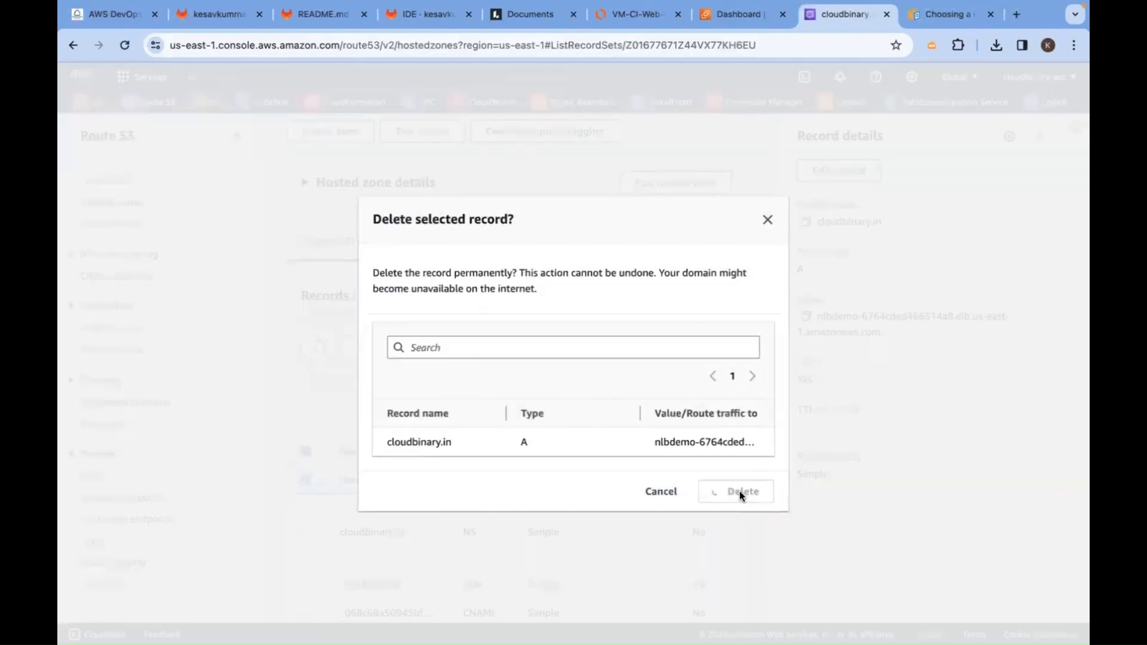
pyautogui.click(742, 492)
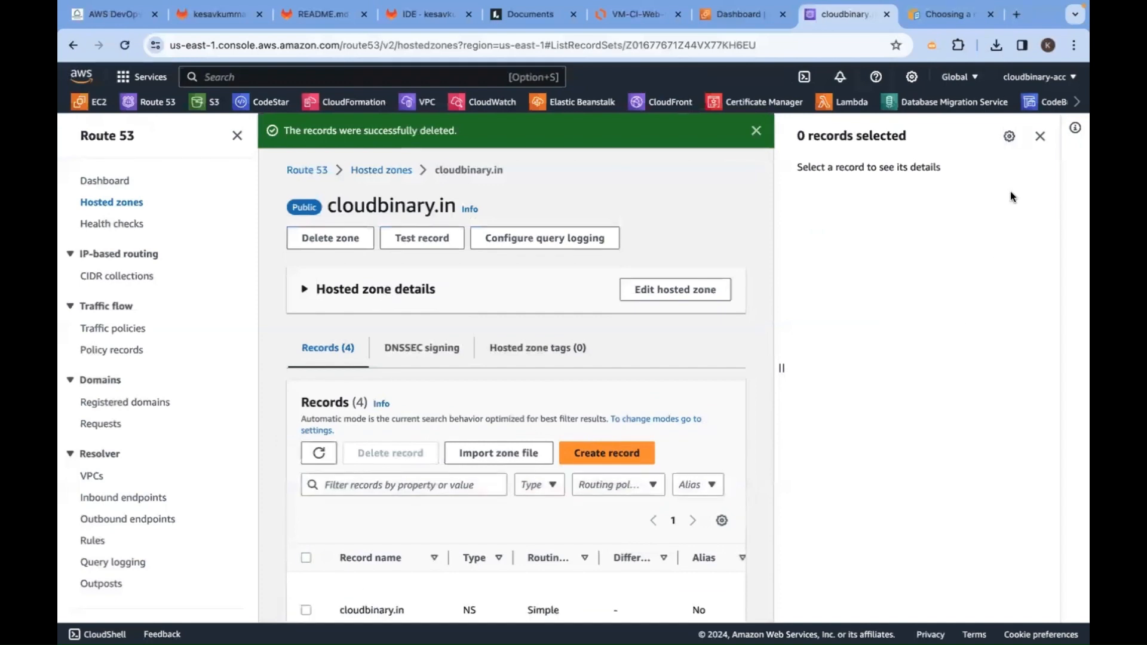
pyautogui.click(1039, 136)
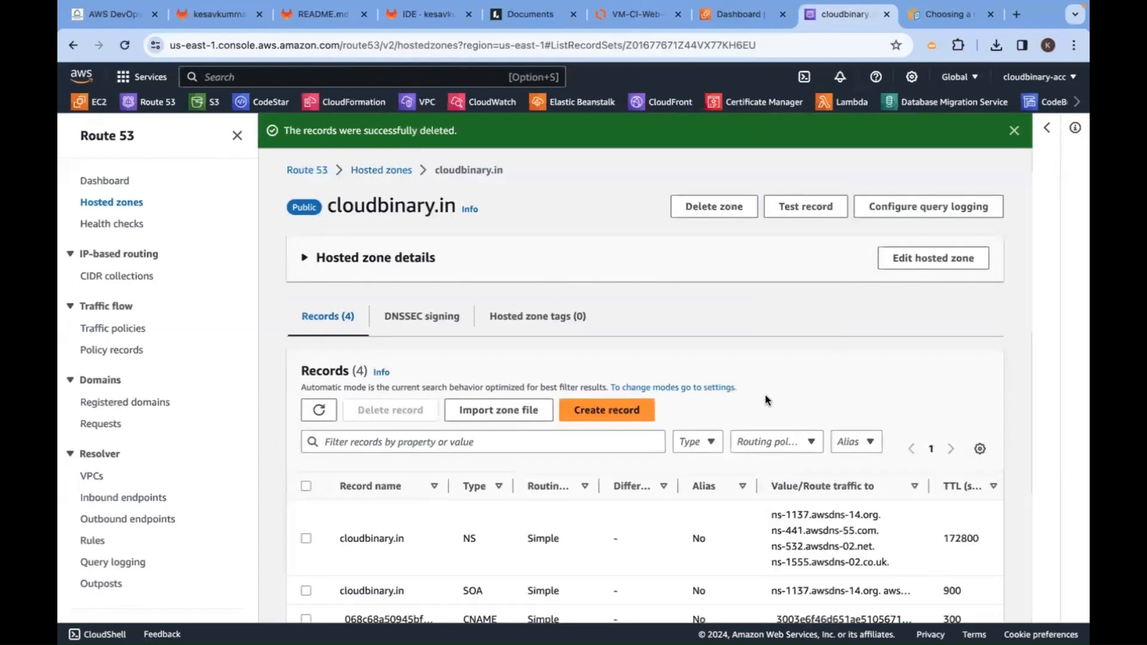
pyautogui.scroll(-3)
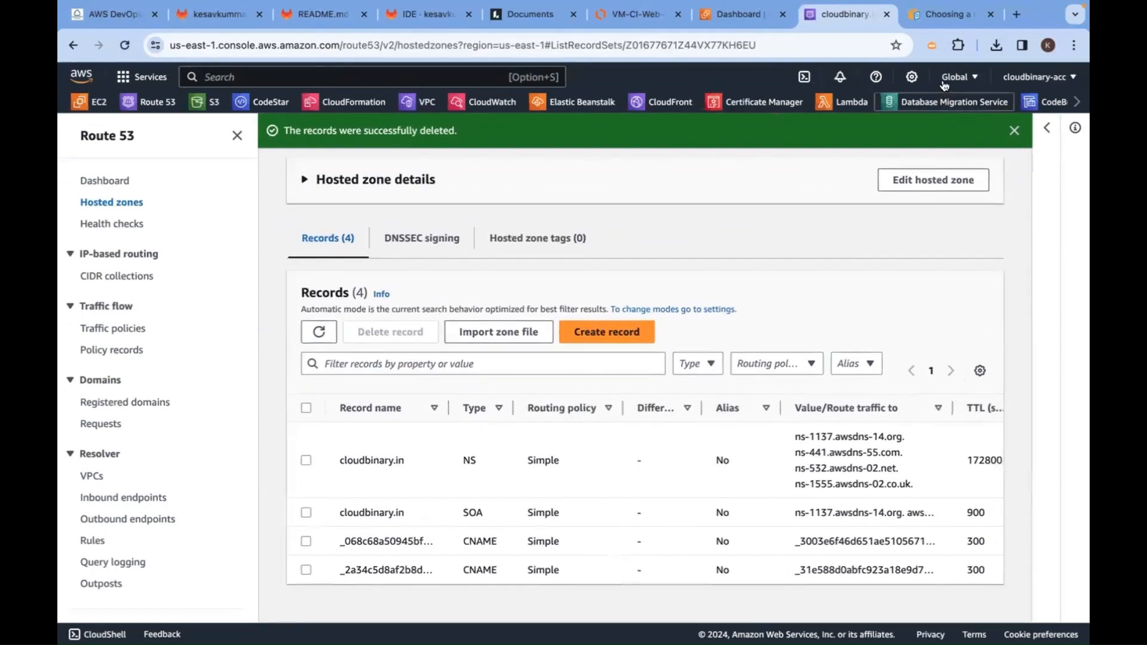
pyautogui.click(944, 14)
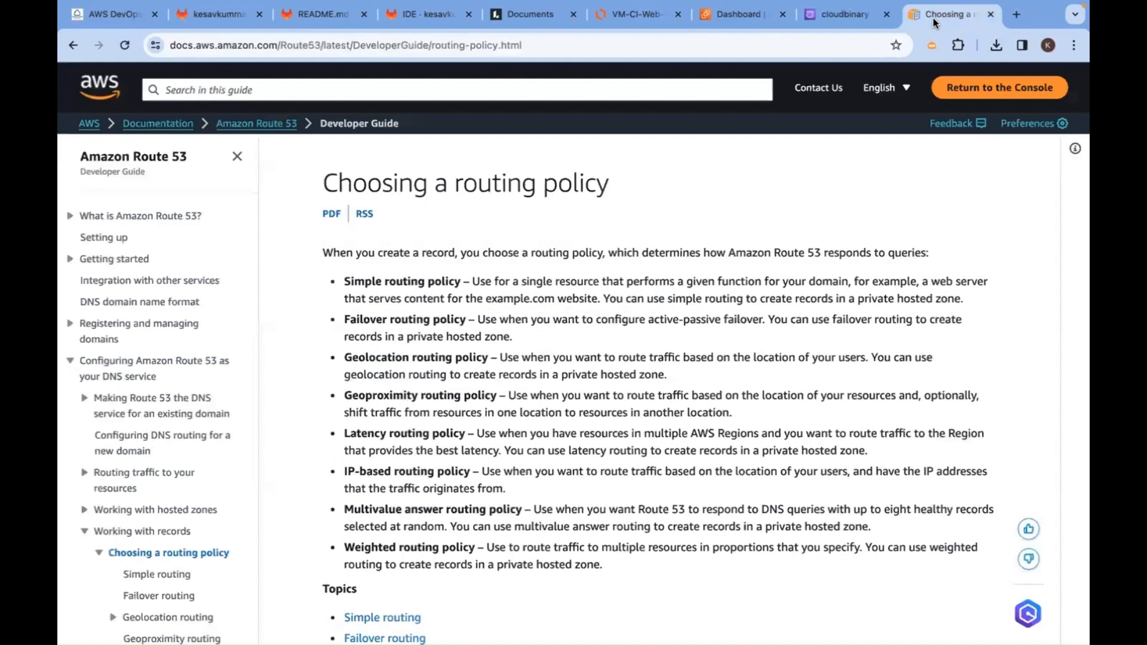
pyautogui.moveTo(421, 212)
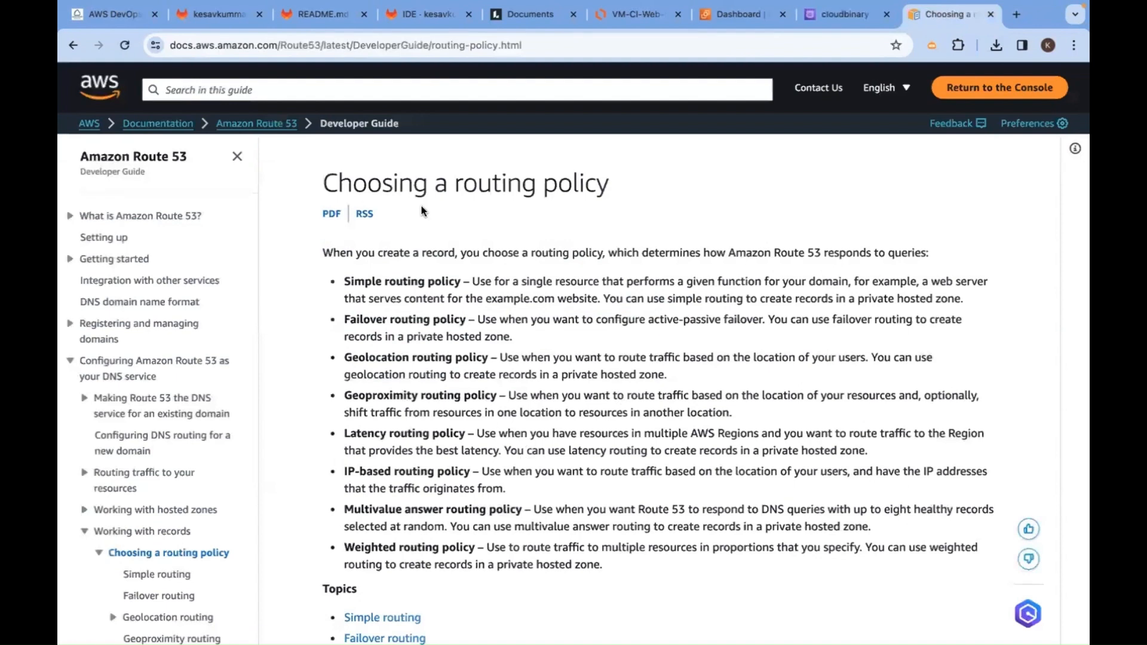